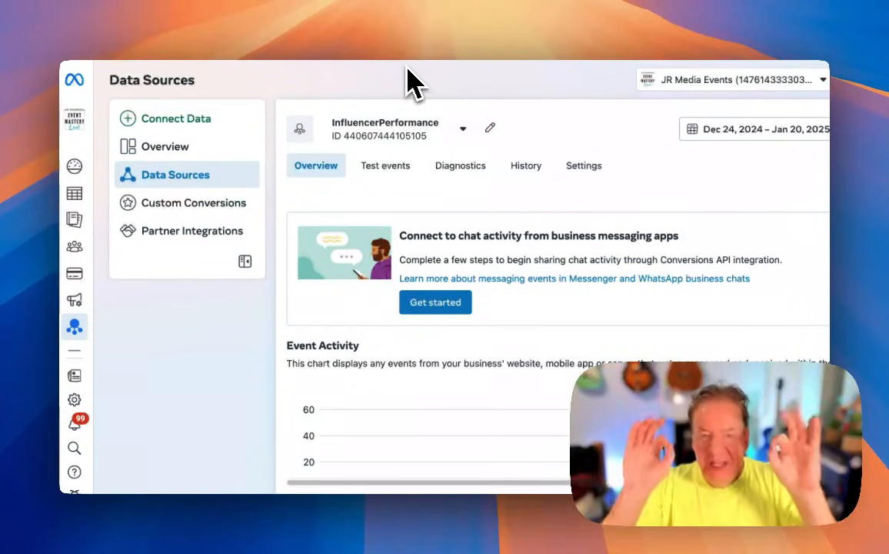
mouse_move(342, 83)
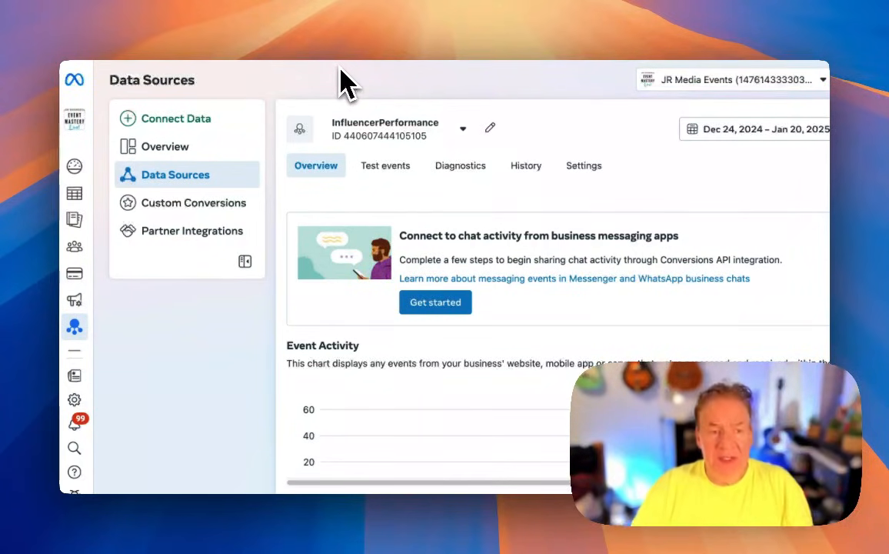
mouse_move(254, 223)
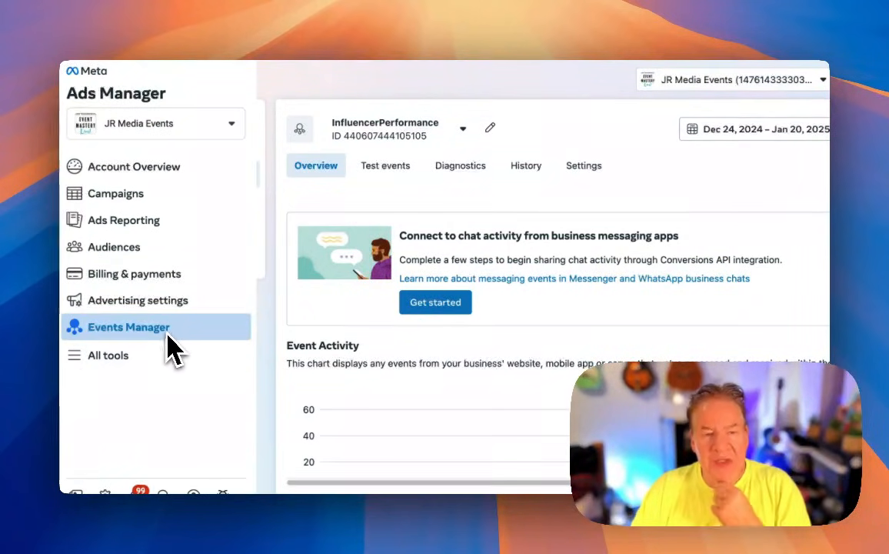
mouse_move(182, 341)
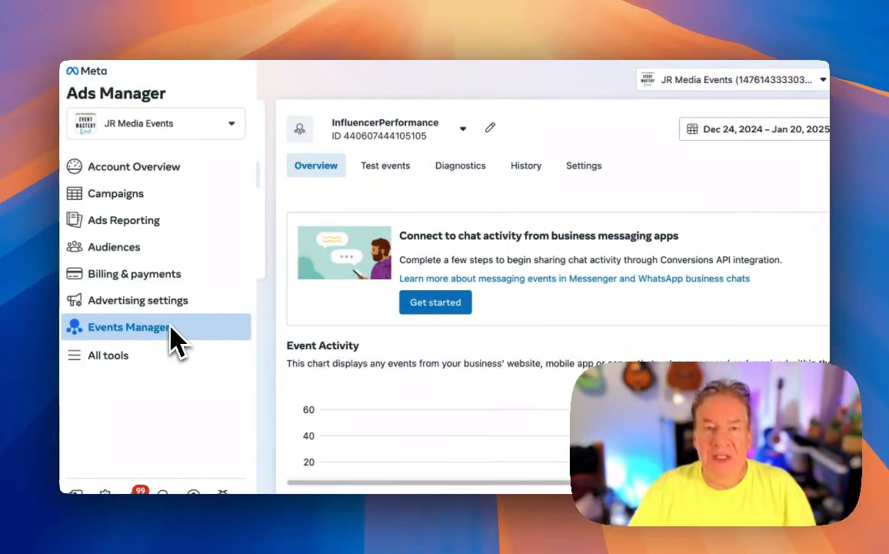
Return to Events Manager's Data Sources overview for the InfluencerPerformance dataset.
click(127, 326)
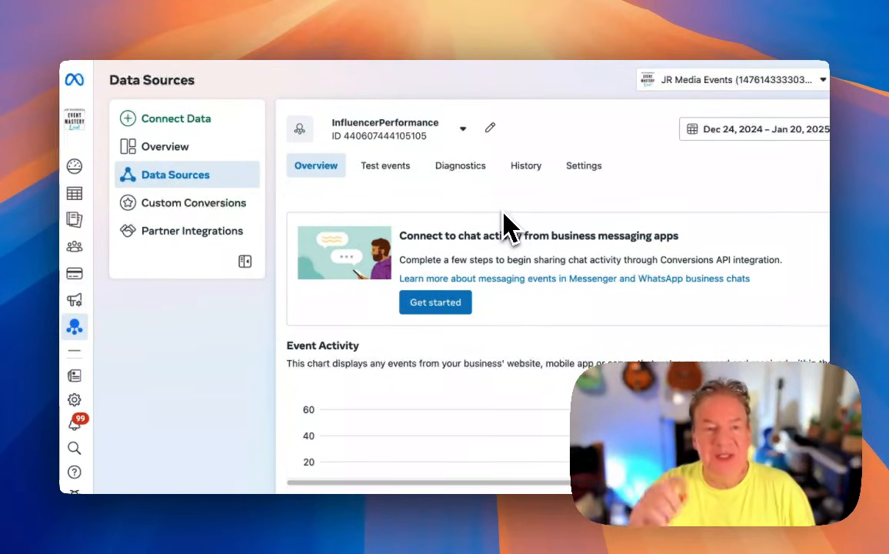
mouse_move(545, 315)
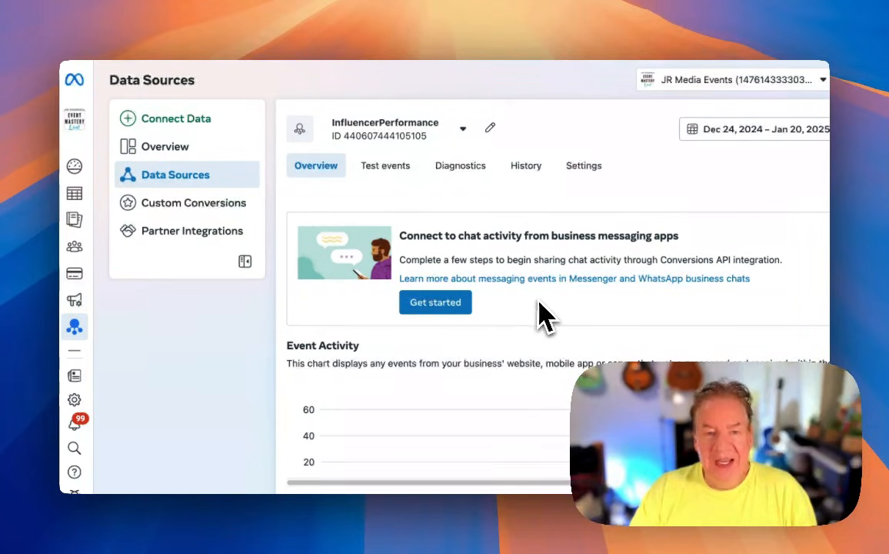
mouse_move(215, 326)
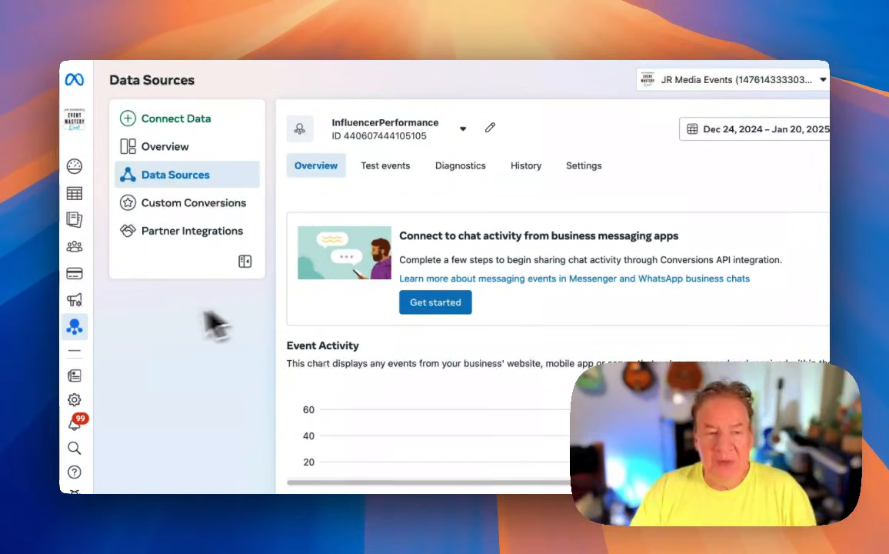
mouse_move(323, 208)
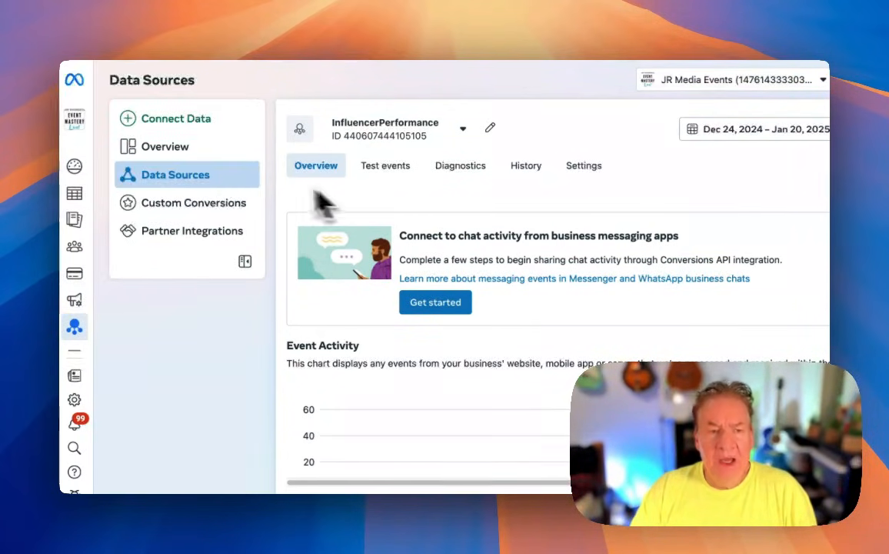
mouse_move(184, 185)
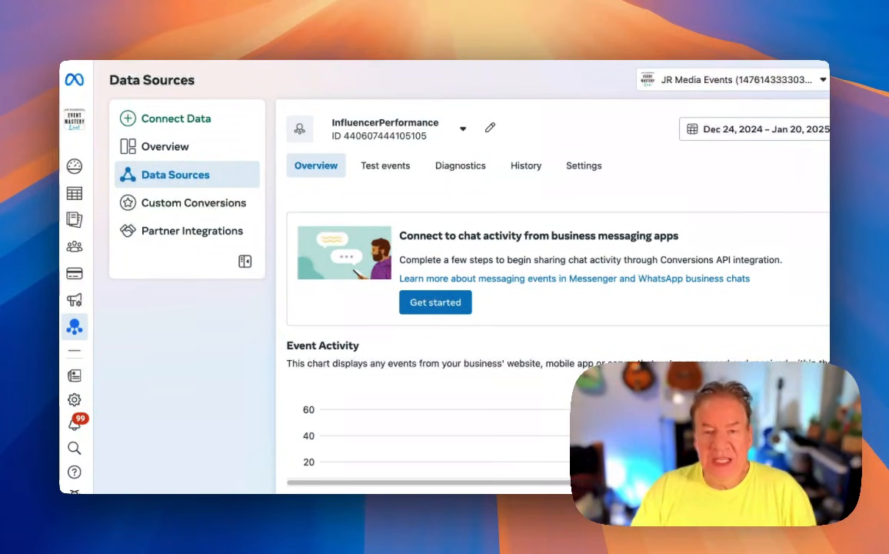
Start Add Events on the Overview tab to reach the Add New Integration dialog.
scroll(down, 3)
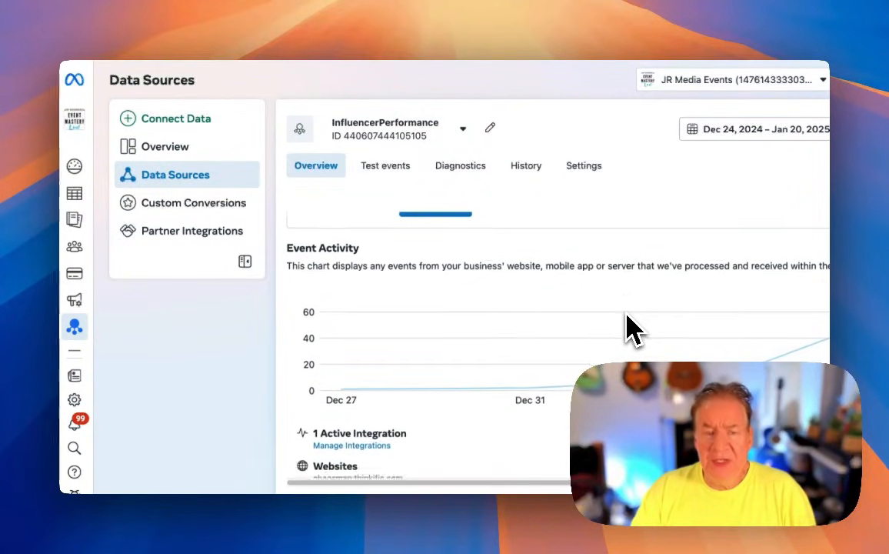
scroll(down, 3)
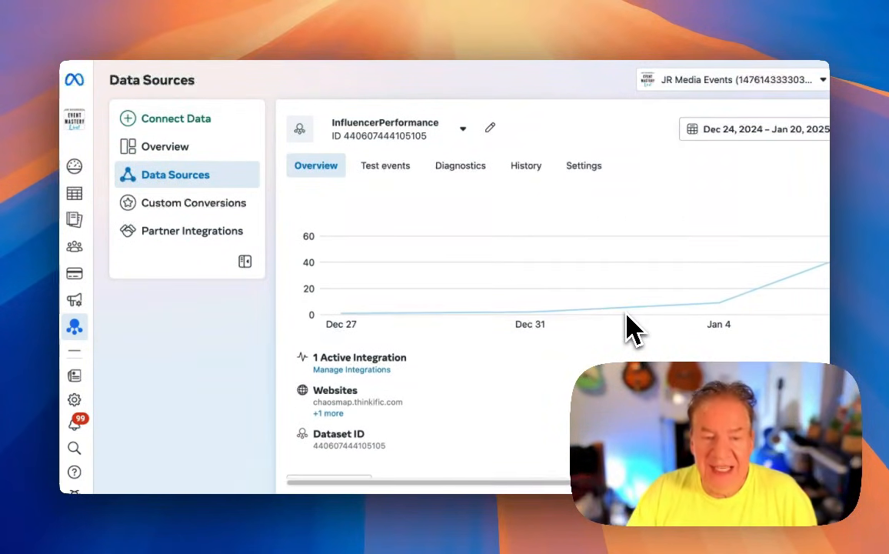
scroll(down, 3)
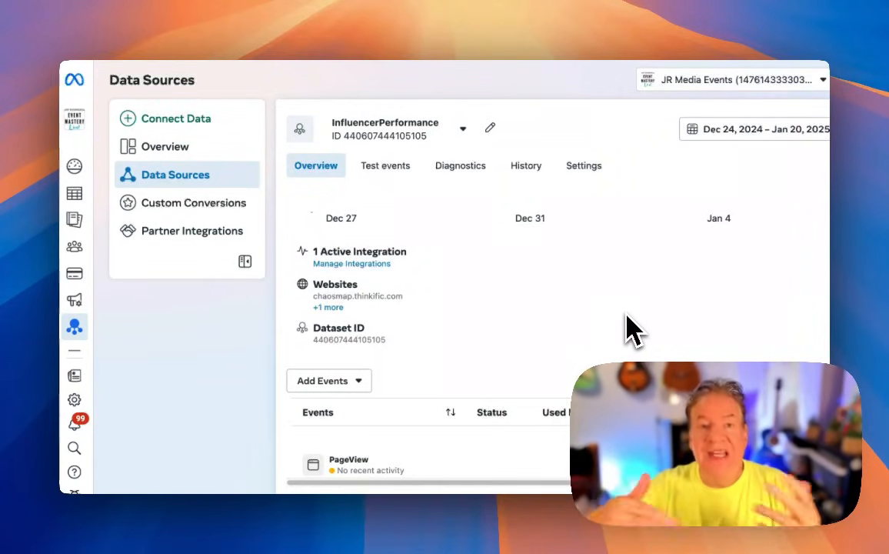
mouse_move(551, 315)
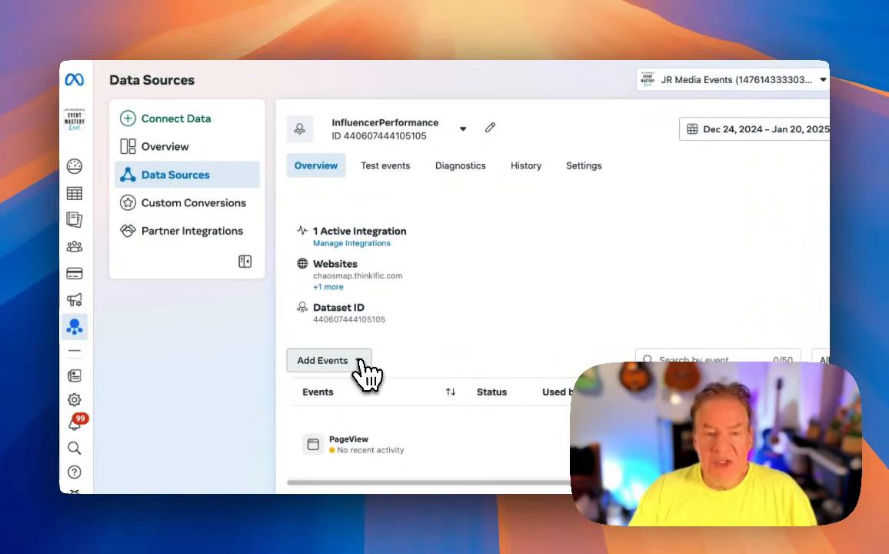
click(323, 360)
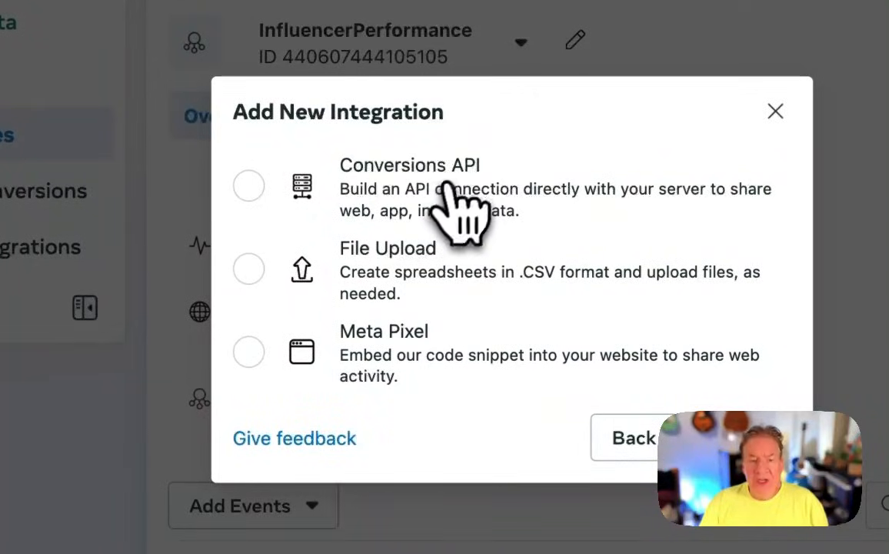
Choose Meta Pixel as the integration and proceed to setup with manual code installation selected.
click(249, 351)
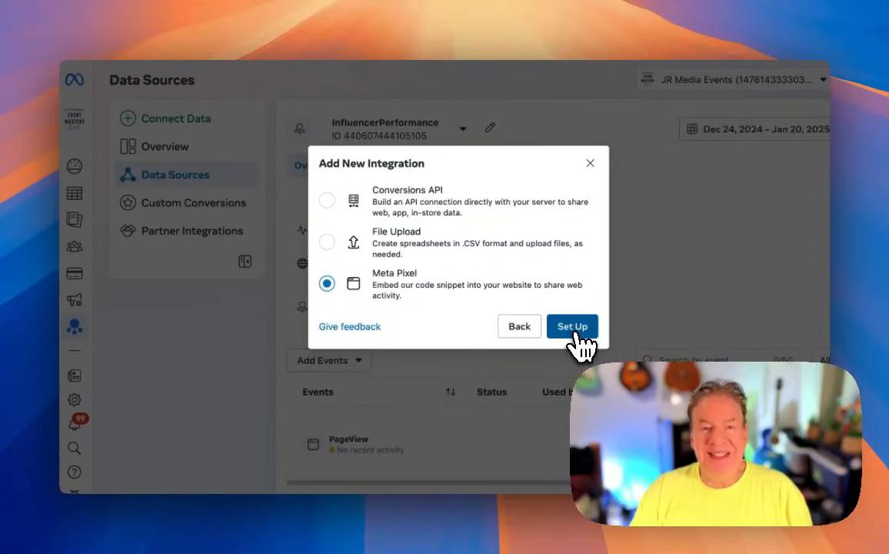
click(572, 326)
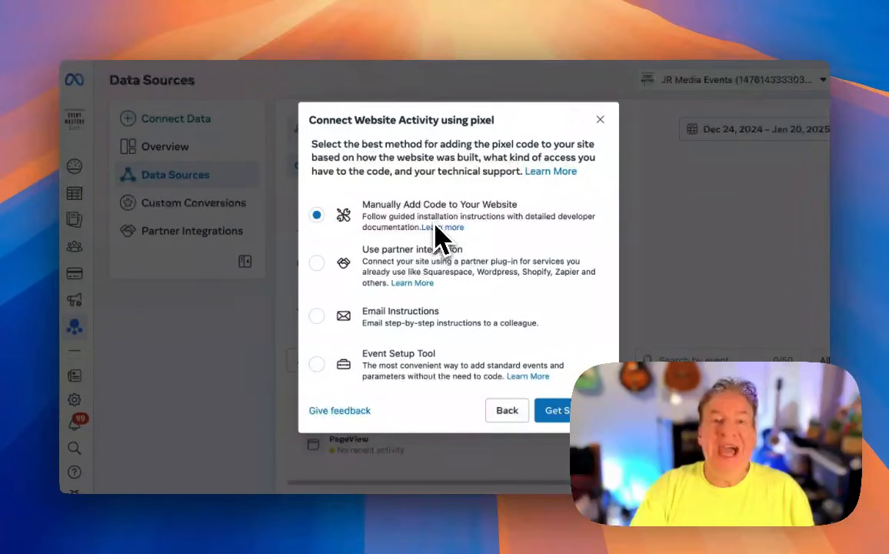
mouse_move(469, 239)
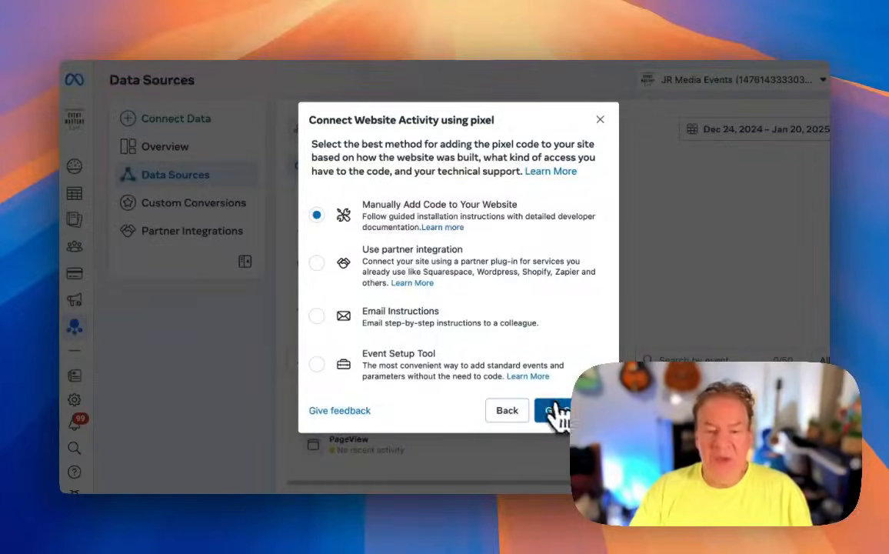
Continue with manual installation and copy the Meta Pixel base code to the clipboard.
click(555, 409)
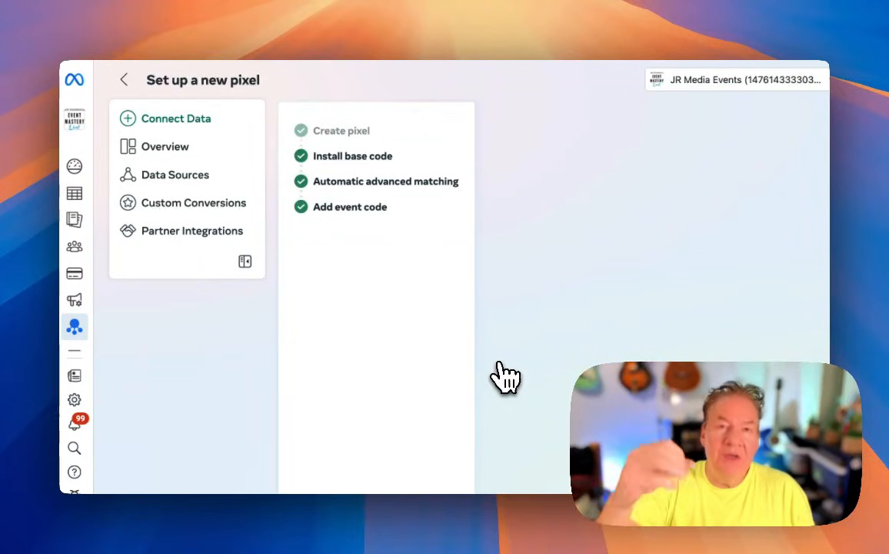
mouse_move(504, 370)
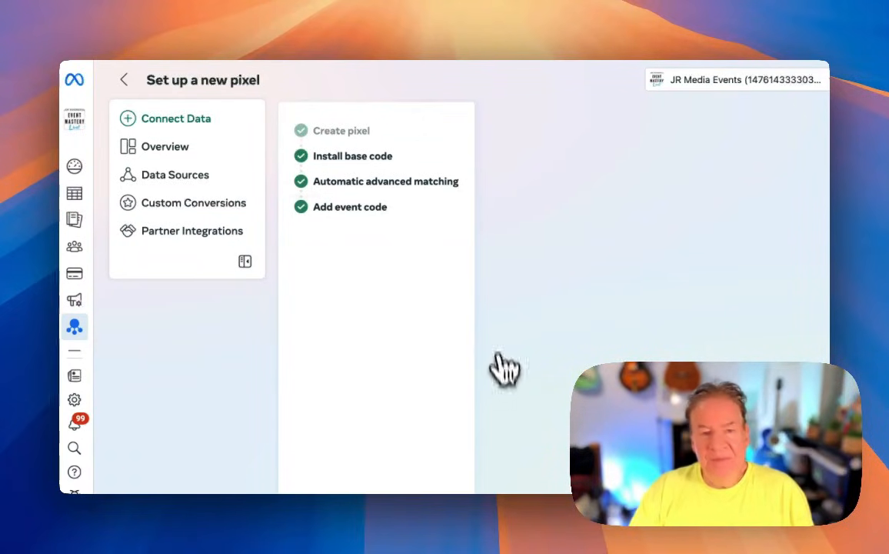
mouse_move(443, 214)
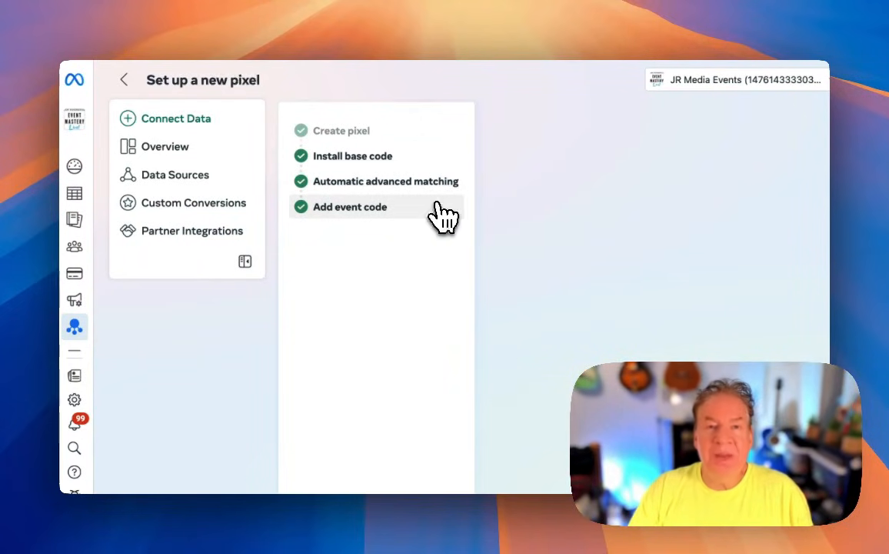
mouse_move(415, 187)
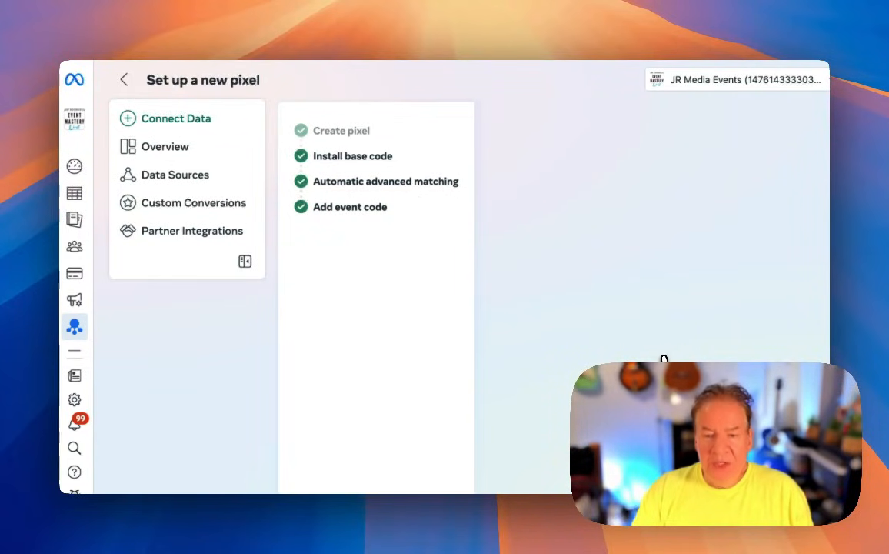
click(350, 155)
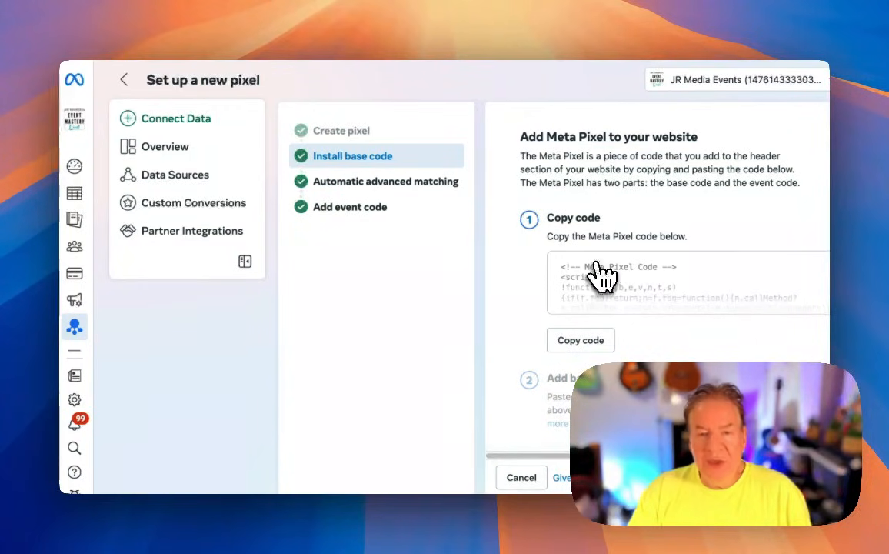
mouse_move(600, 346)
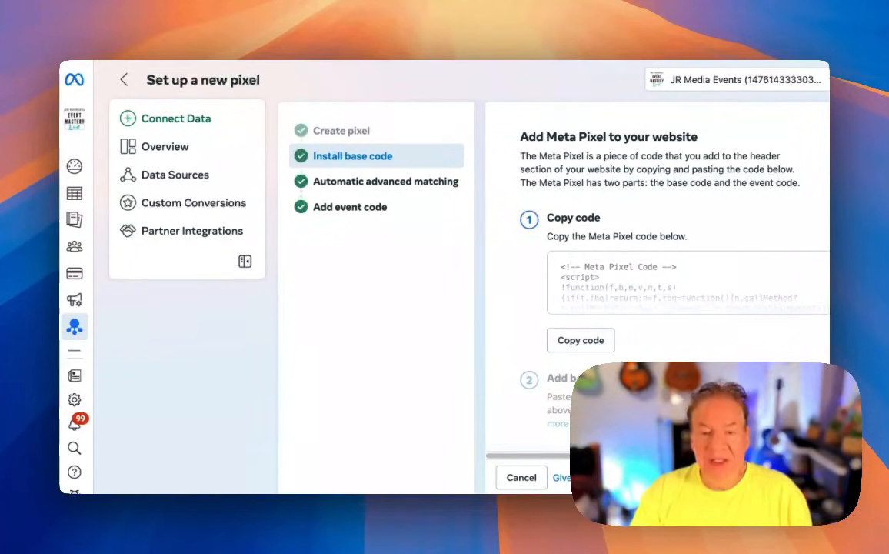
mouse_move(600, 339)
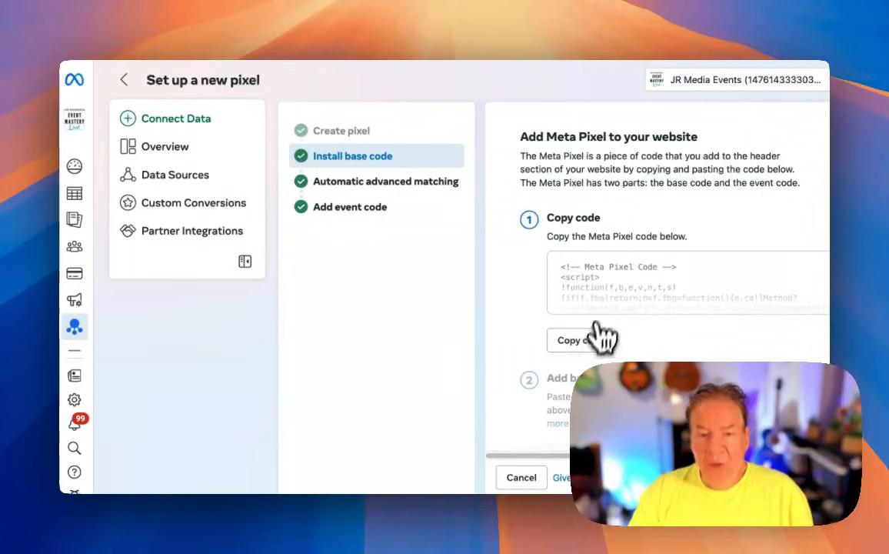
mouse_move(607, 304)
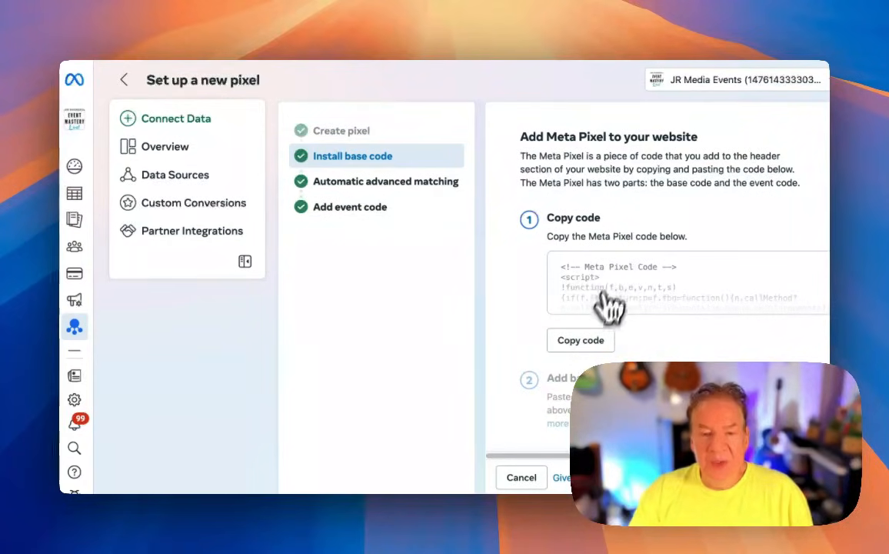
click(581, 340)
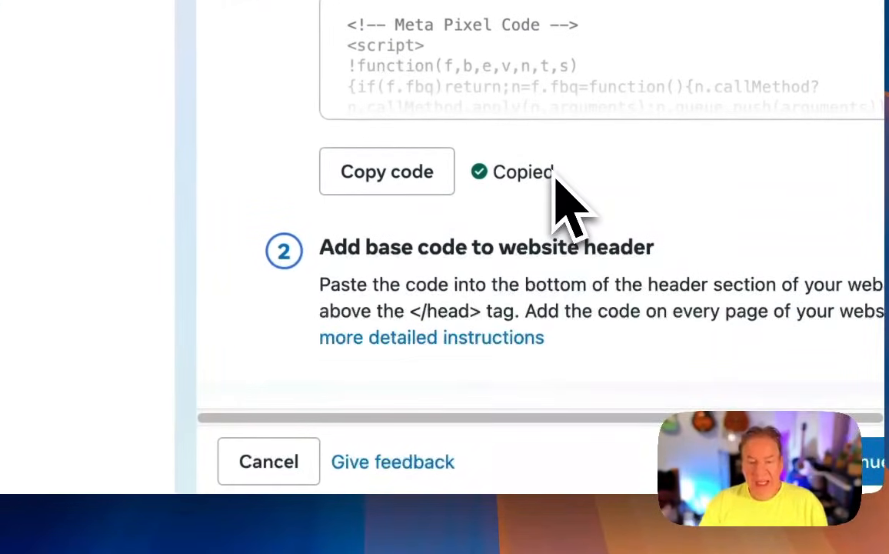
mouse_move(516, 324)
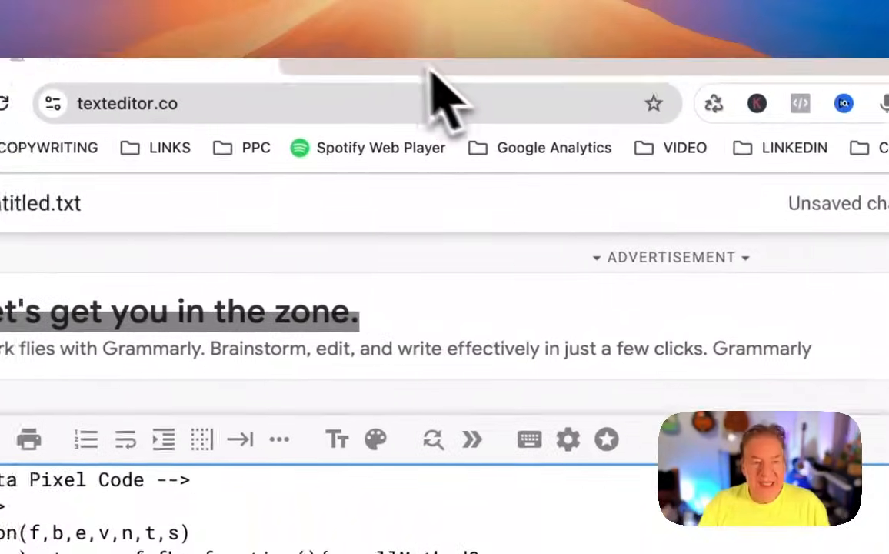
Scroll through the pasted Meta Pixel base code in the untitled texteditor.co document.
scroll(down, 3)
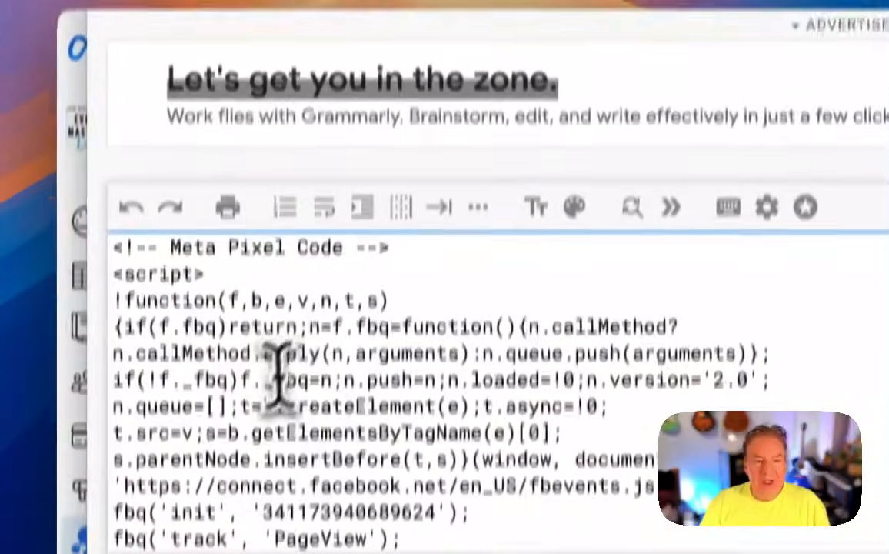
scroll(down, 3)
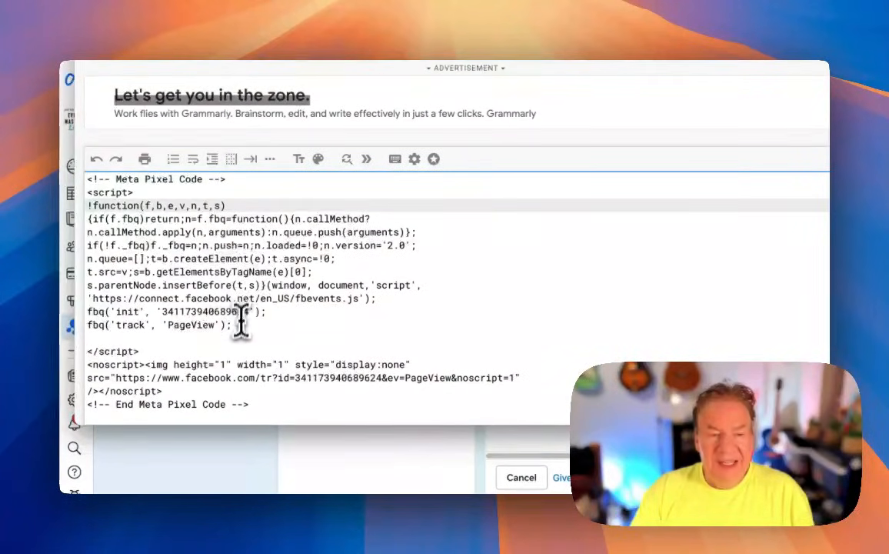
mouse_move(320, 300)
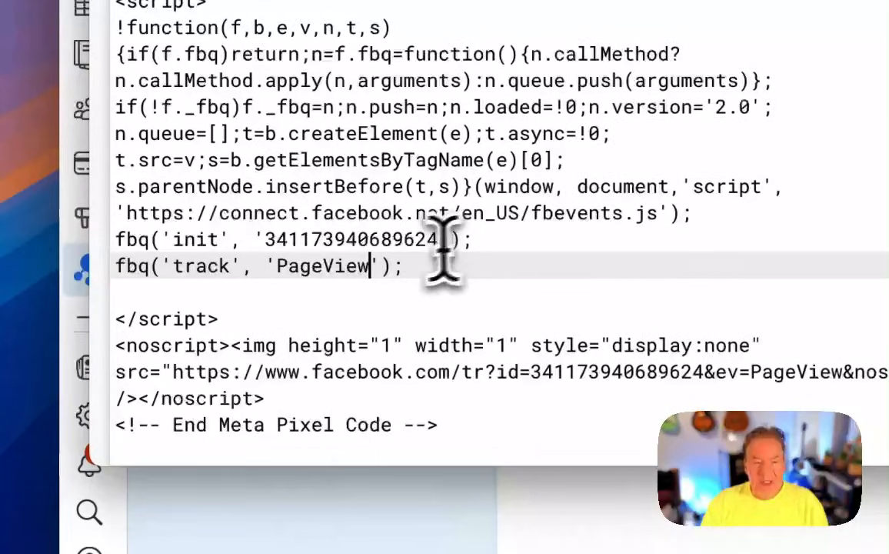
double_click(351, 240)
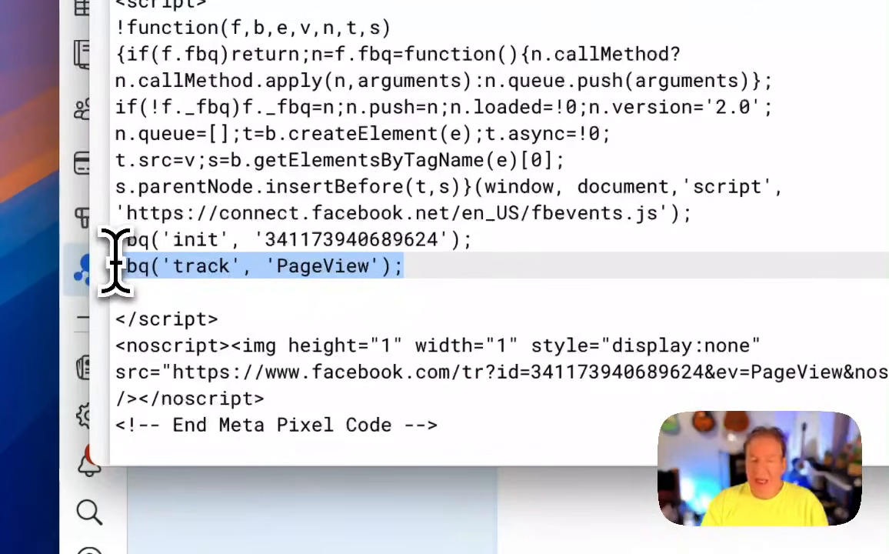
mouse_move(246, 238)
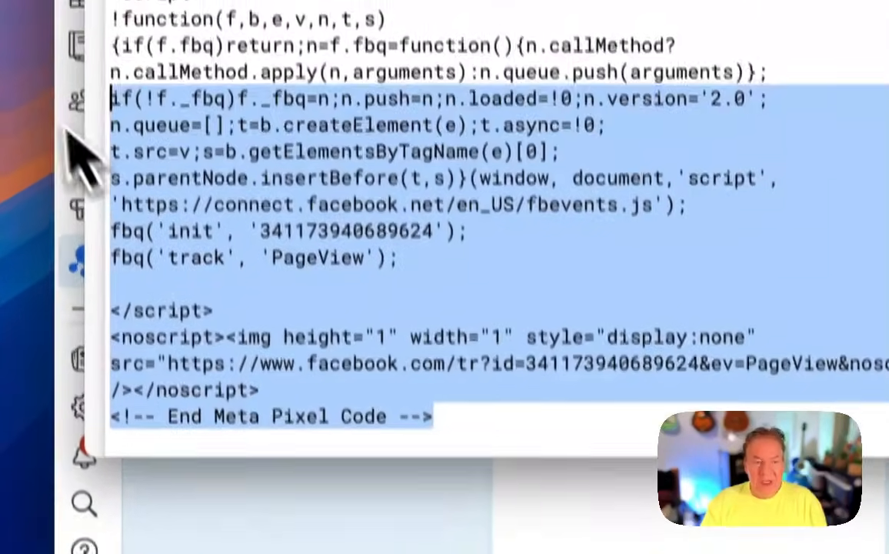
scroll(up, 3)
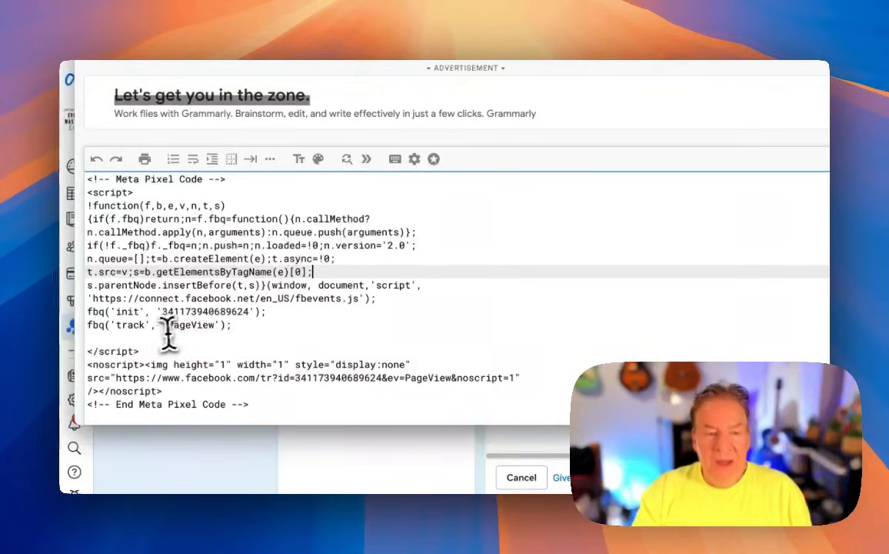
Complete the note to read 'PLUGIN CHROME - FB PIXEL HELPER' and review the page notes below.
scroll(down, 3)
text(PLUGIN CHROME -)
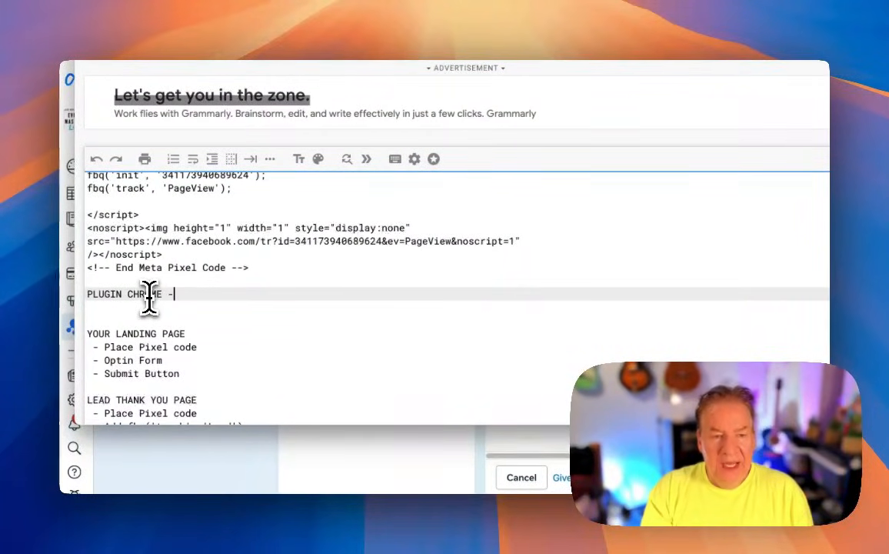
text(FB PIX)
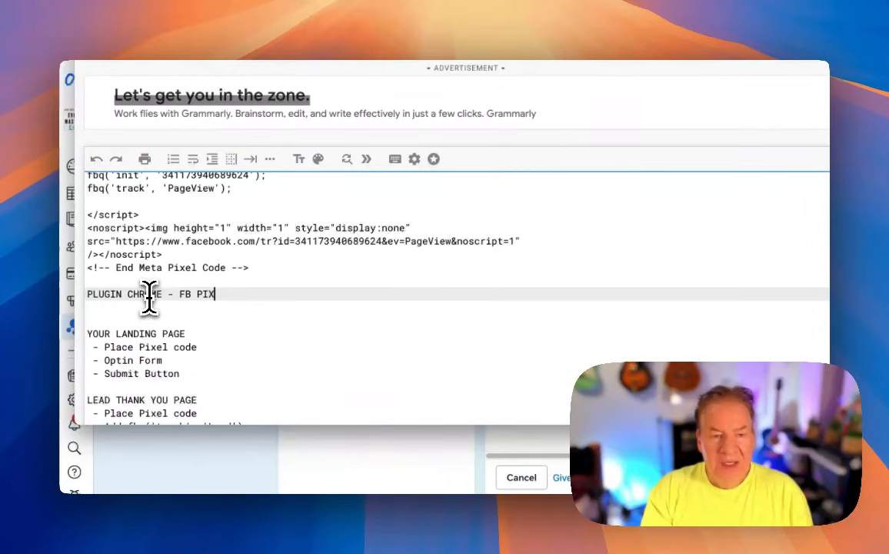
text(EL HELPER)
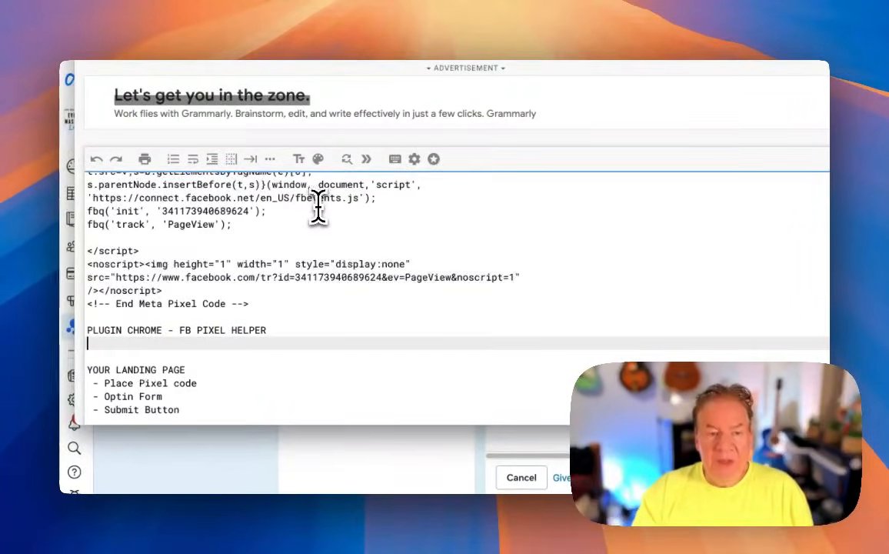
scroll(down, 3)
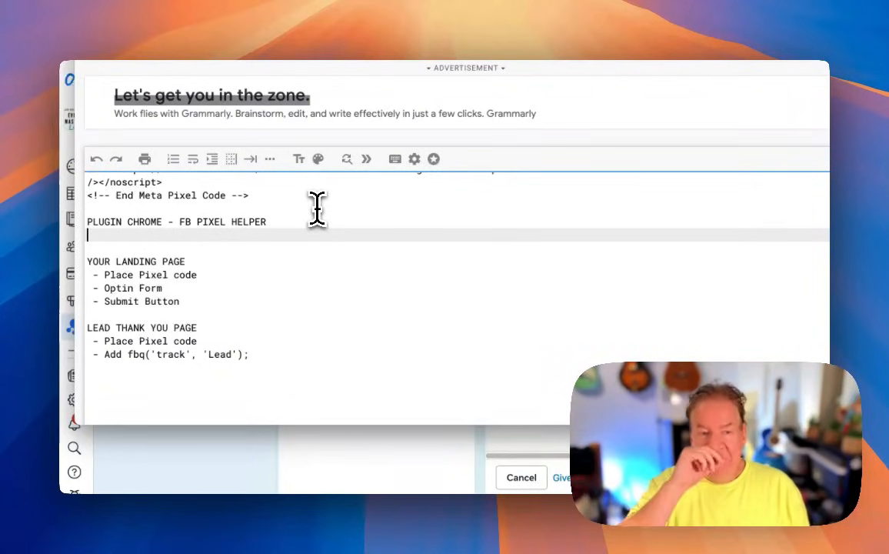
mouse_move(206, 257)
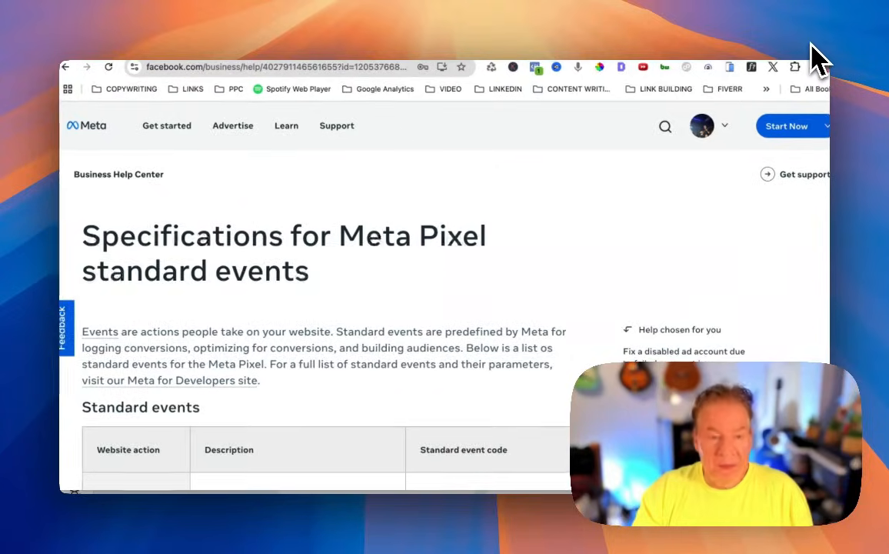
Review standard event fbq track codes such as AddToCart and Contact, then return to the pixel notes.
scroll(down, 3)
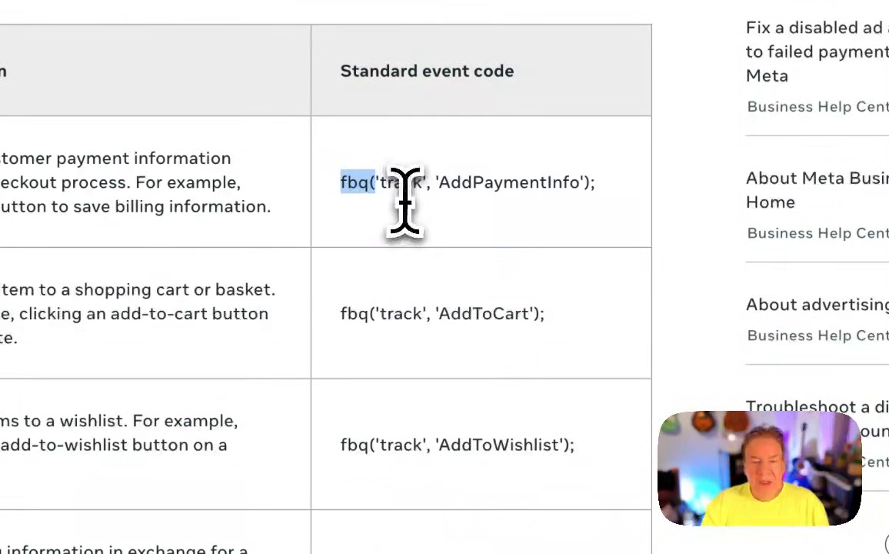
mouse_move(526, 296)
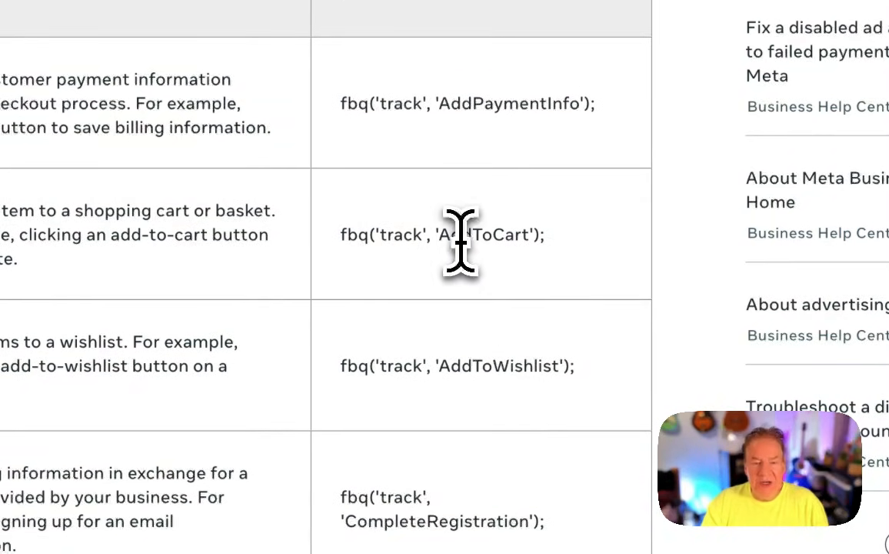
scroll(down, 3)
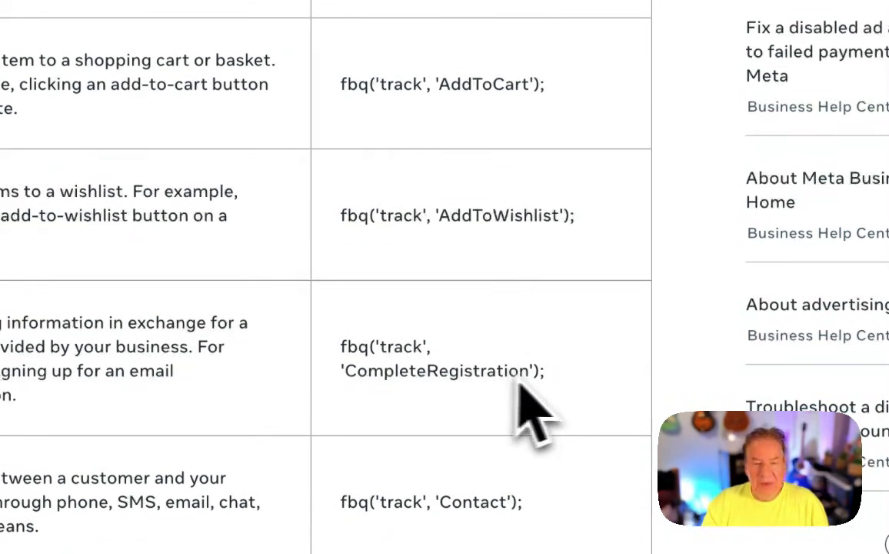
double_click(440, 358)
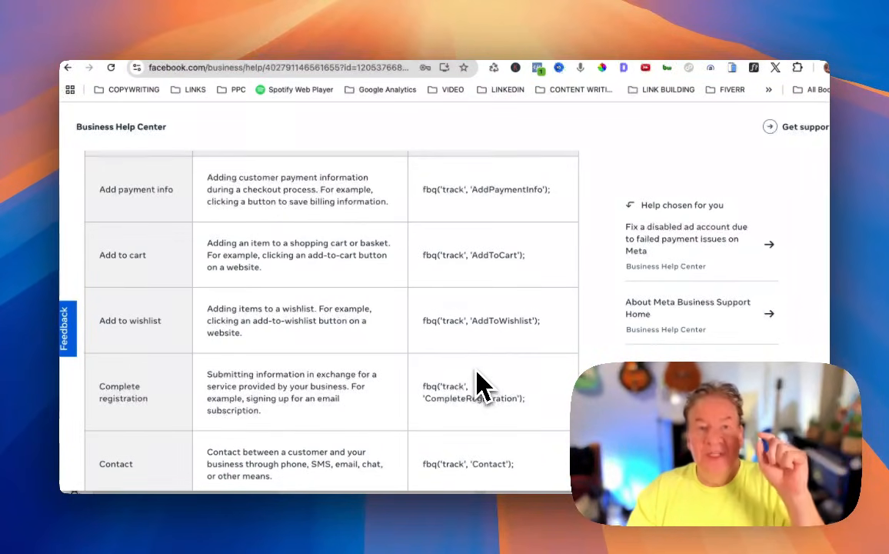
mouse_move(505, 357)
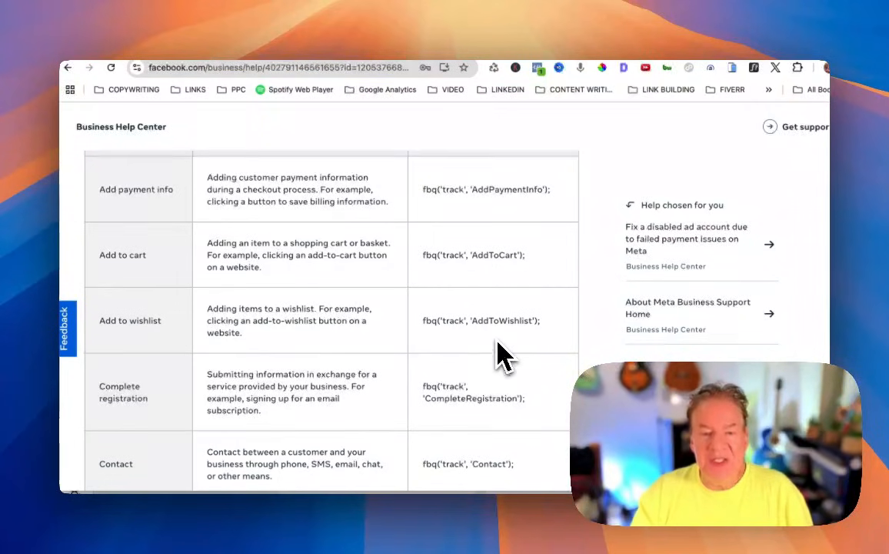
scroll(down, 3)
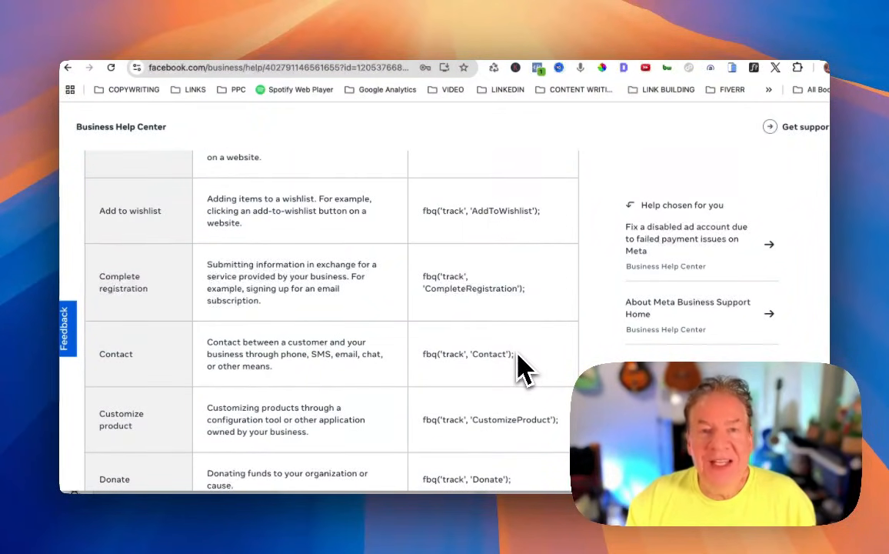
scroll(down, 3)
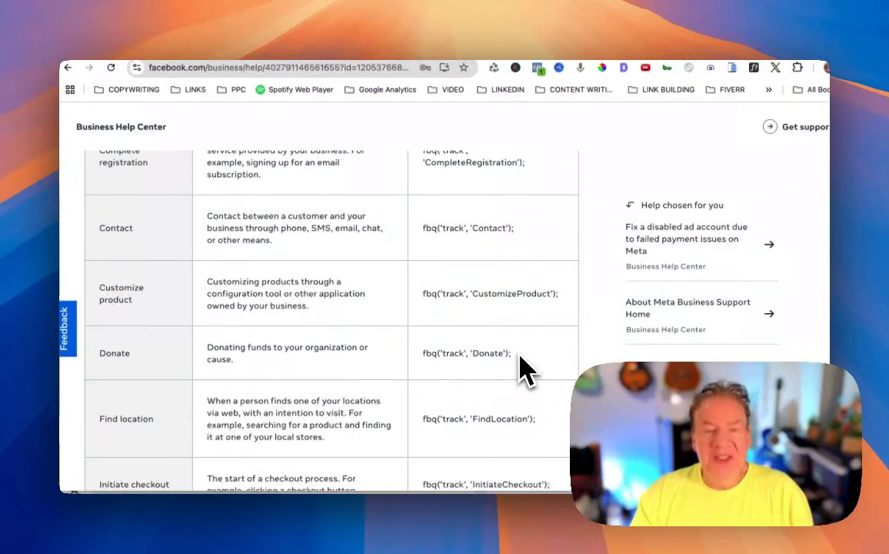
scroll(down, 3)
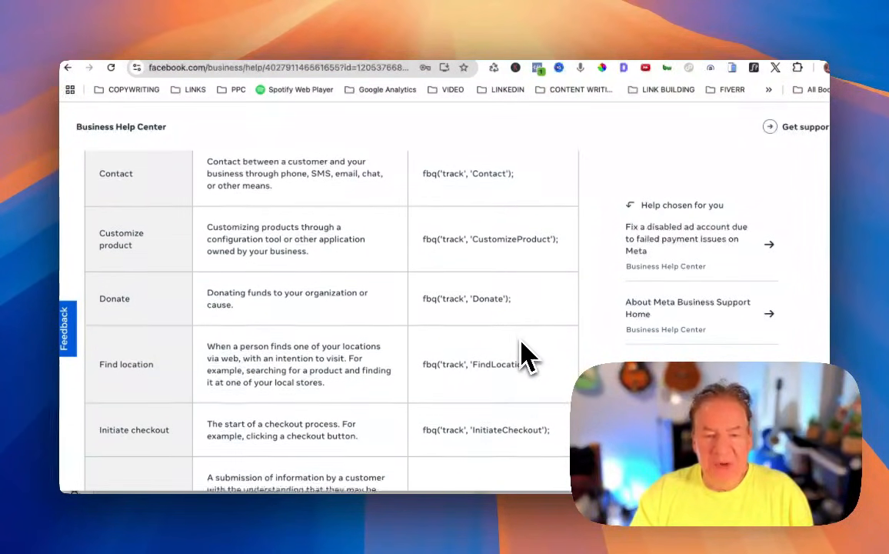
scroll(down, 3)
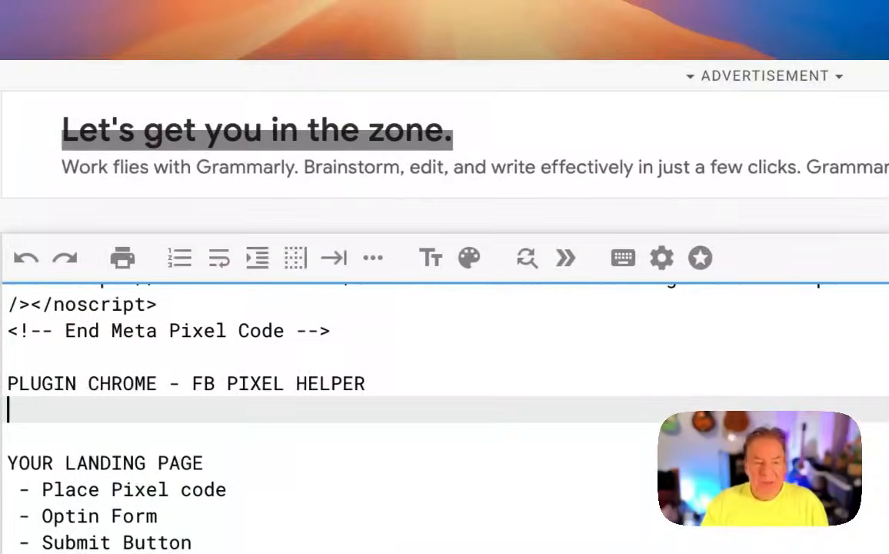
Insert fbq('track', 'Lead'); below the PageView line and remove the stray asterisks.
scroll(down, 3)
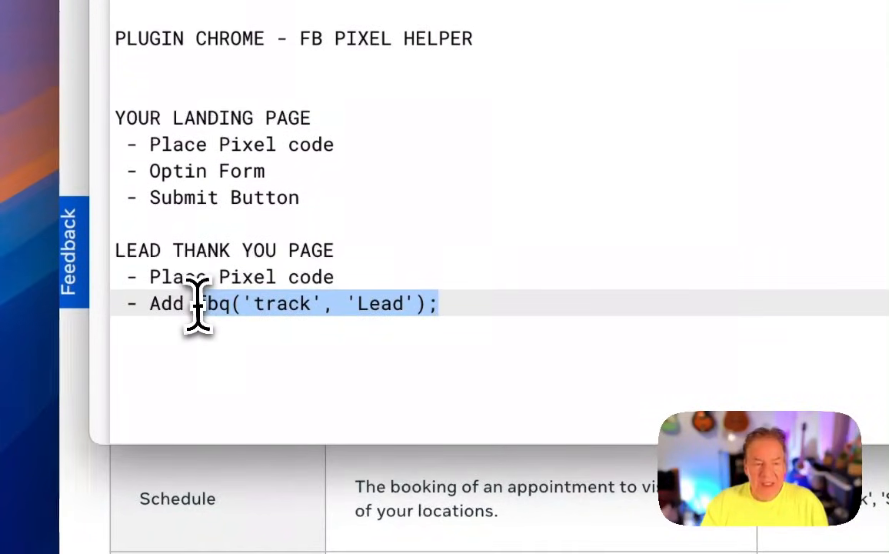
scroll(up, 3)
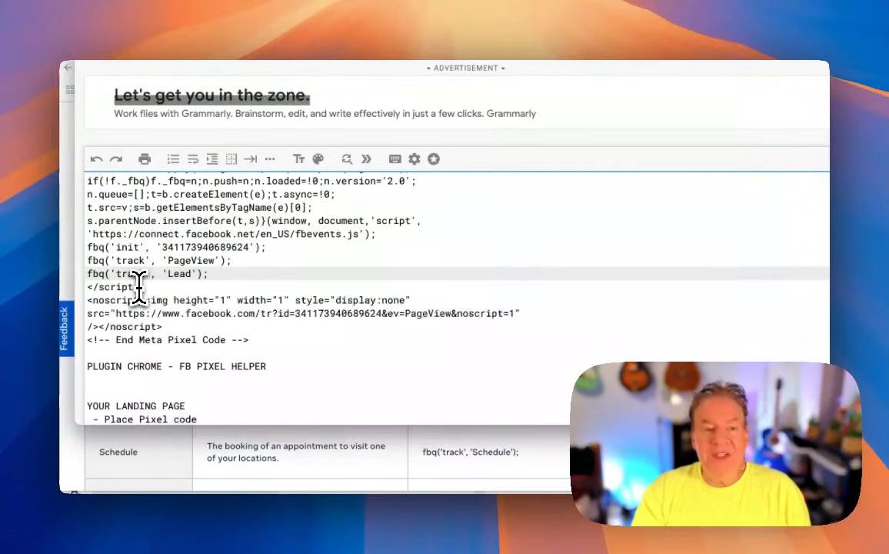
text(***)
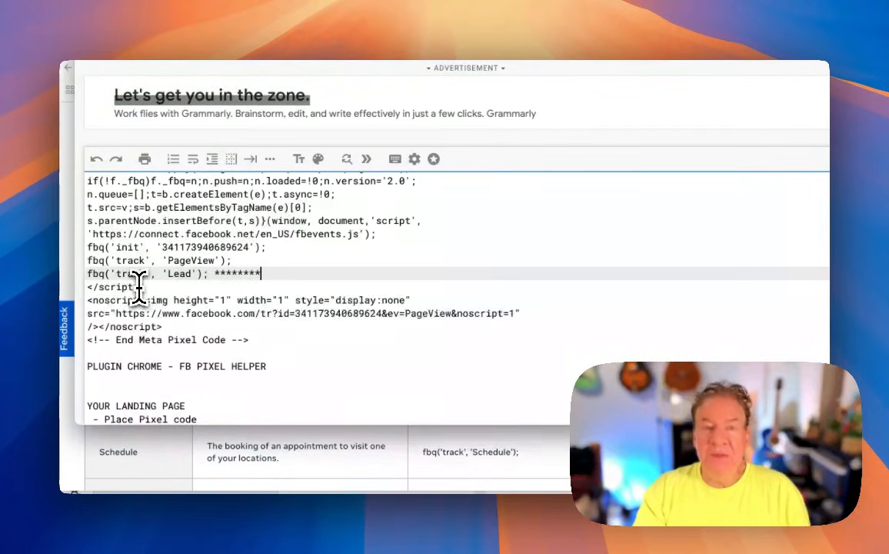
key(Backspace)
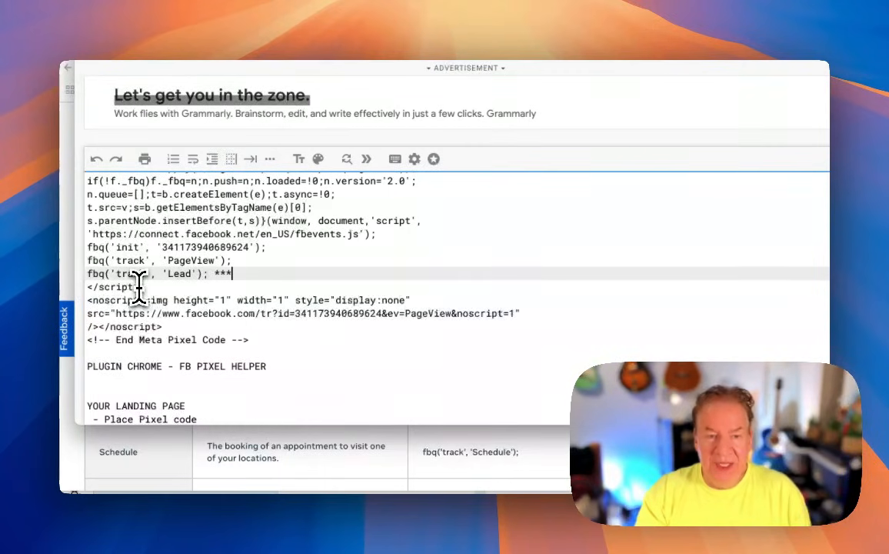
key(Backspace)
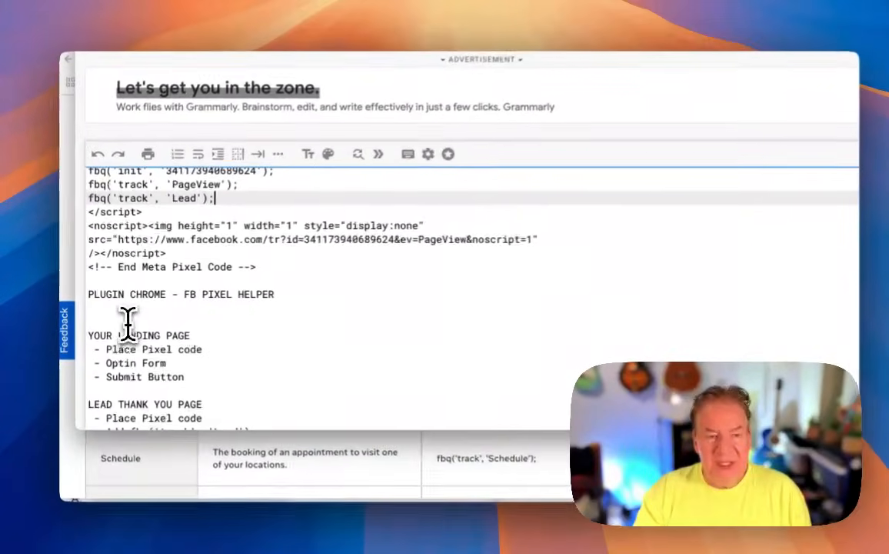
Label the landing page heading with '(NON-LEAD CONFIRMATION PAGE)'.
scroll(down, 3)
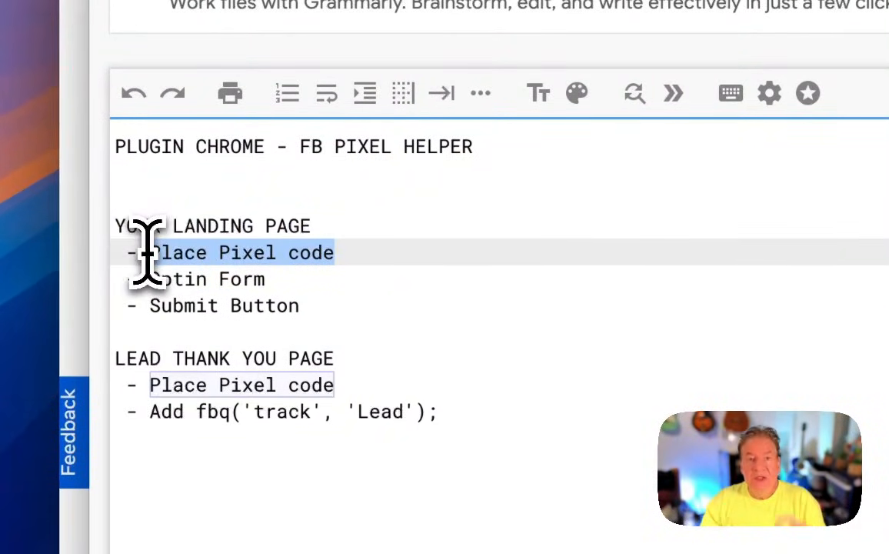
mouse_move(288, 285)
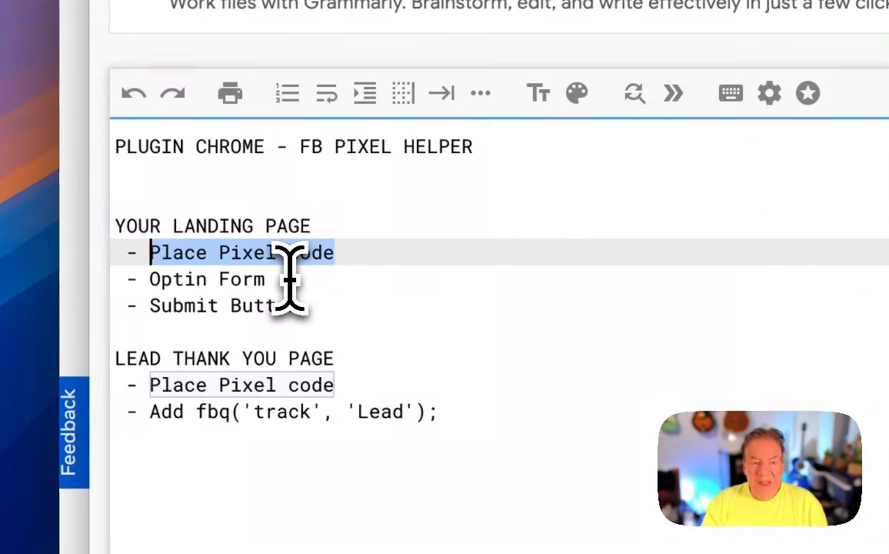
text((NO LEAD CON)
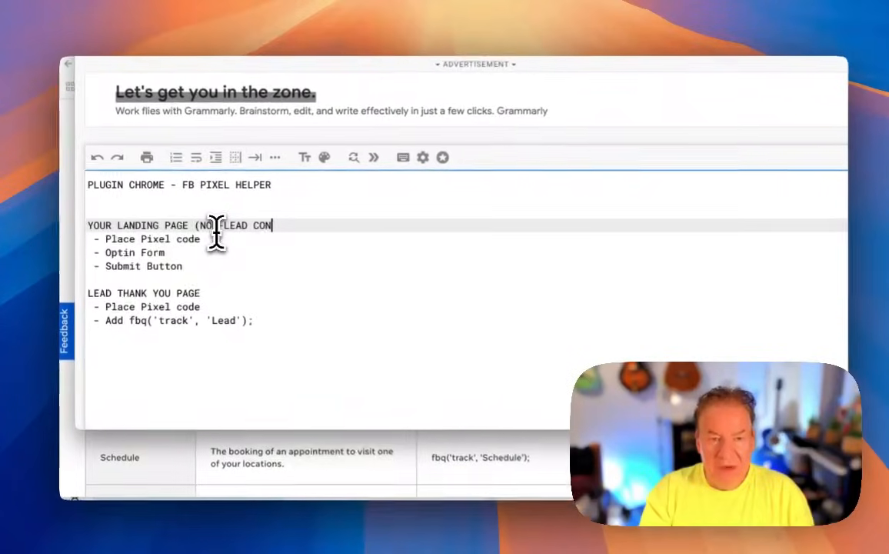
text(FIRMATION PAGE))
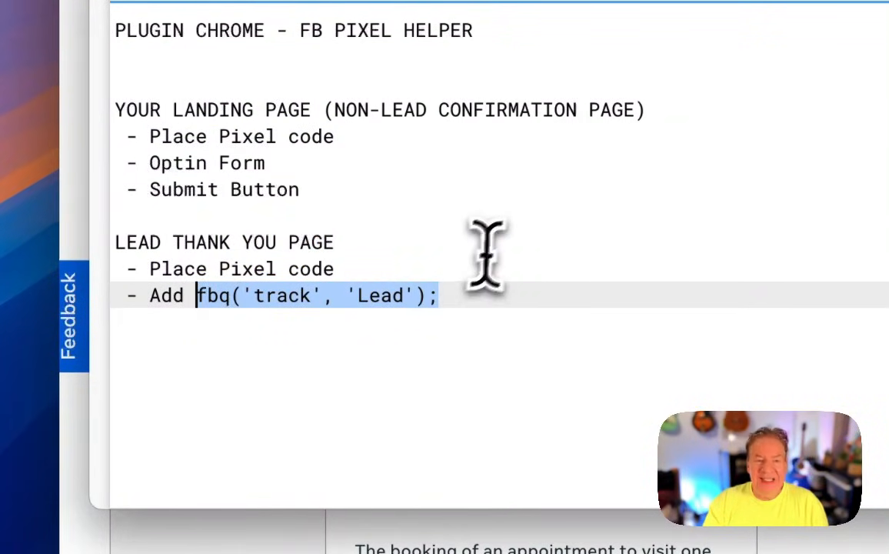
scroll(up, 3)
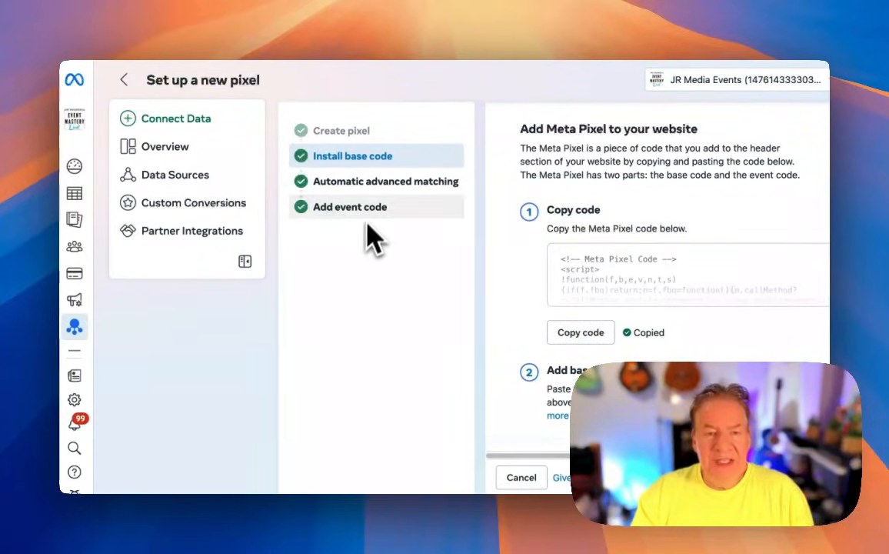
mouse_move(357, 43)
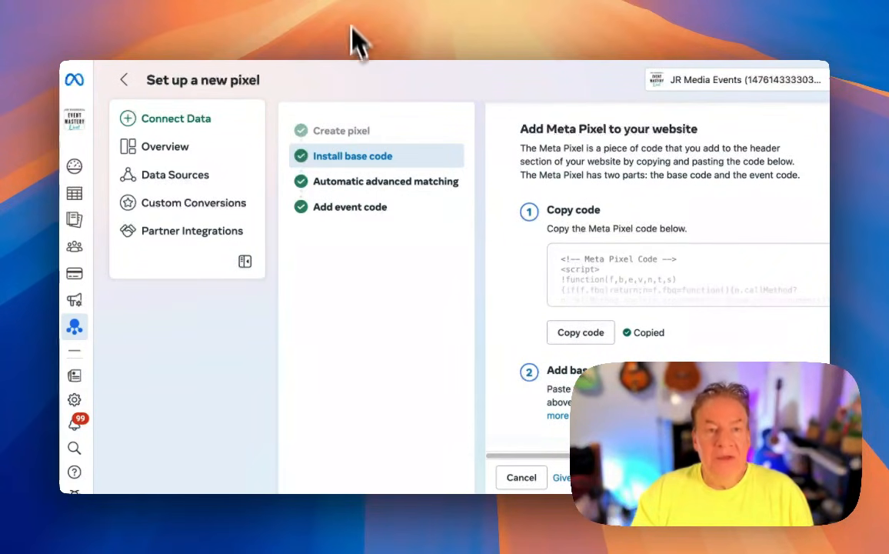
mouse_move(351, 8)
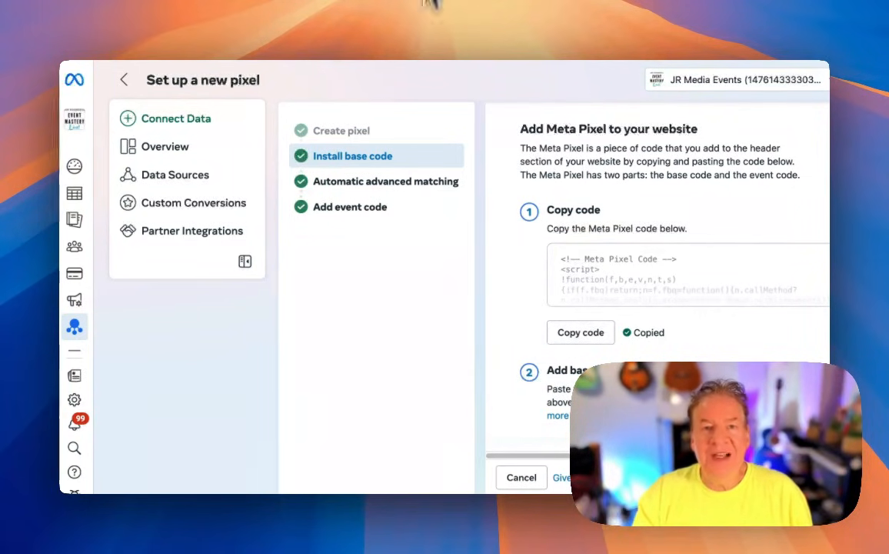
mouse_move(416, 526)
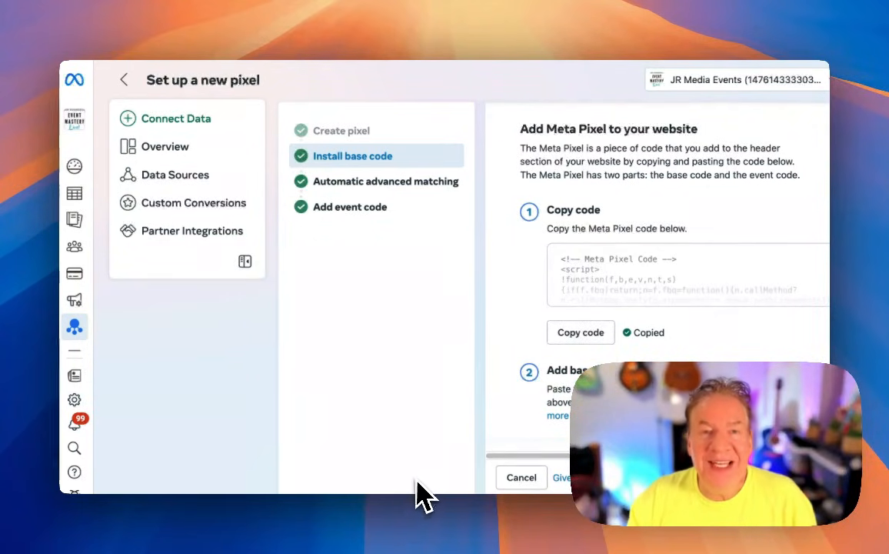
mouse_move(440, 406)
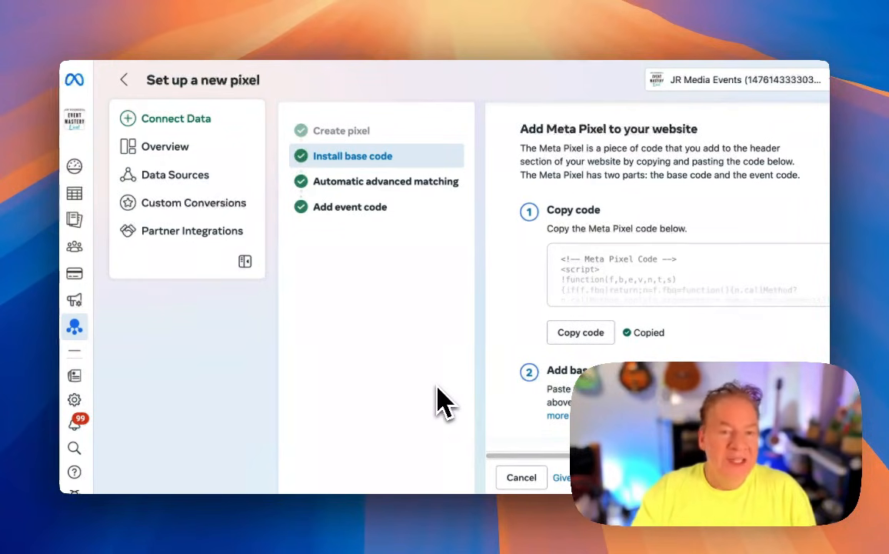
mouse_move(431, 388)
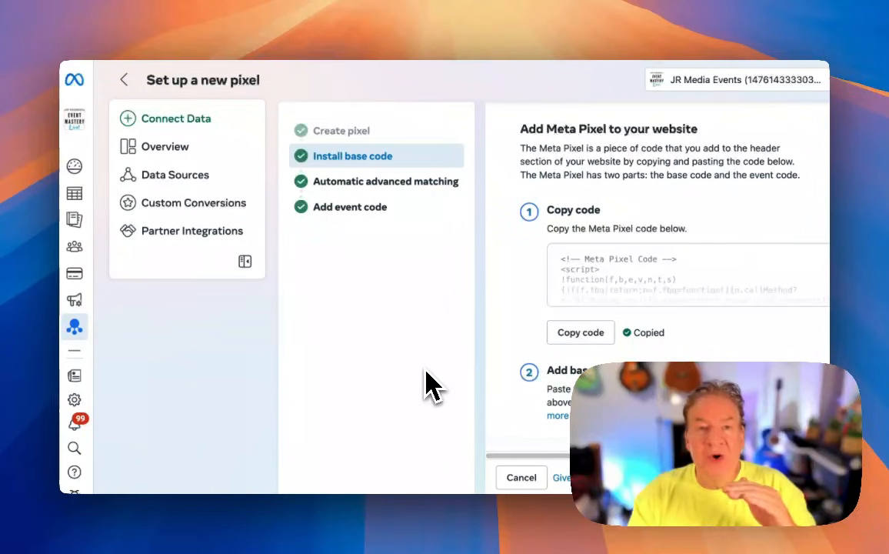
mouse_move(428, 418)
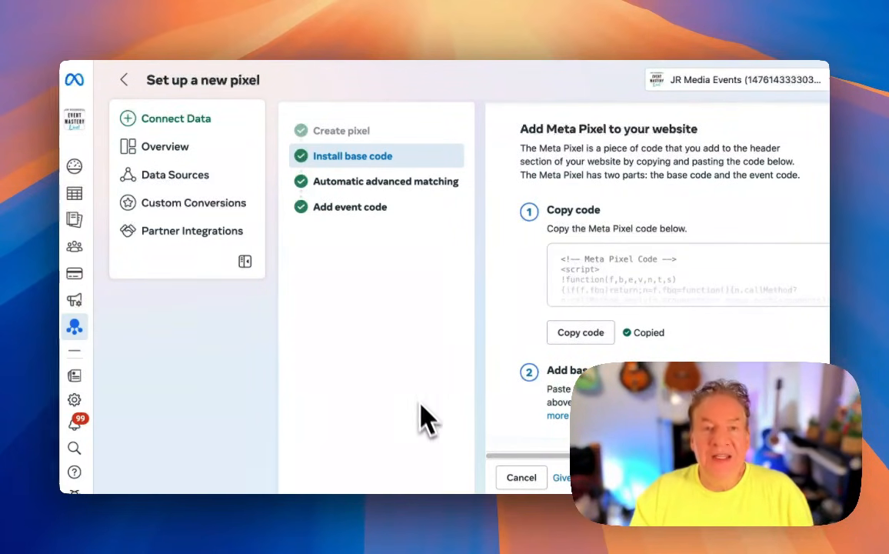